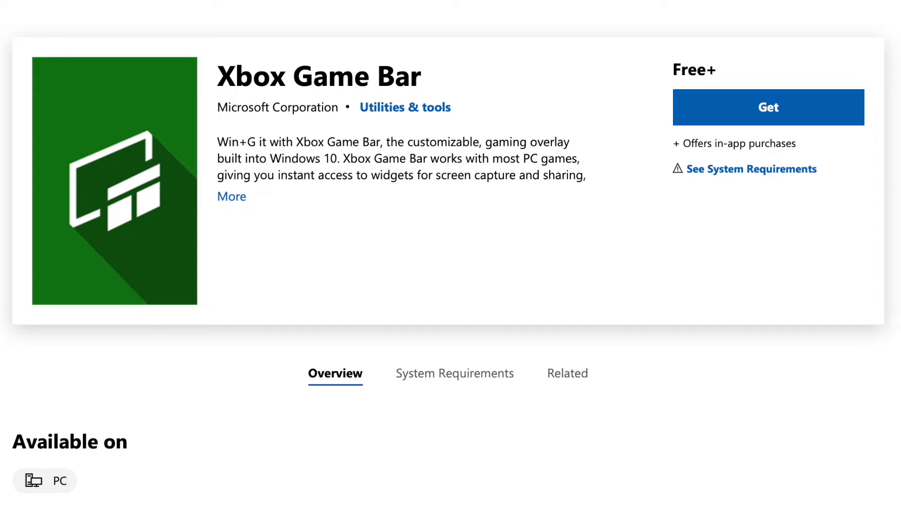
Bring up Game Bar and capture a screenshot of the desktop from the Capture widget
key("Win+G")
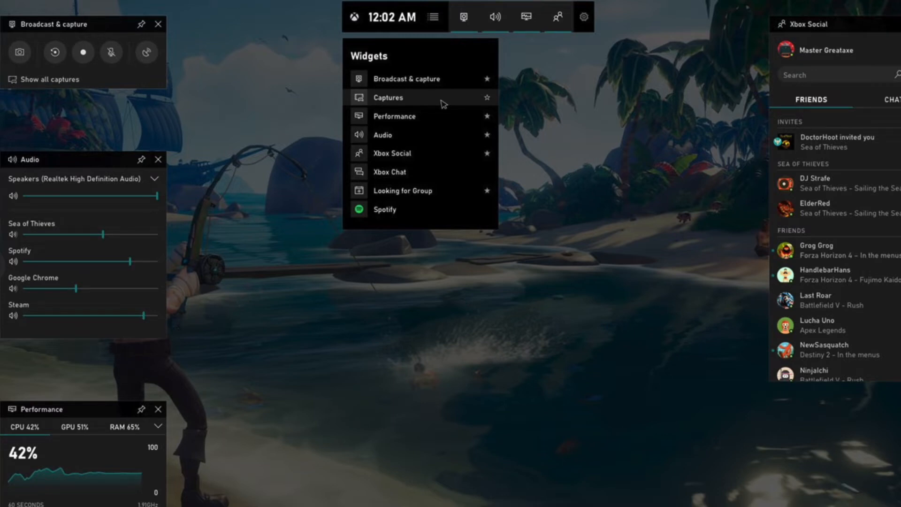
left_click(388, 96)
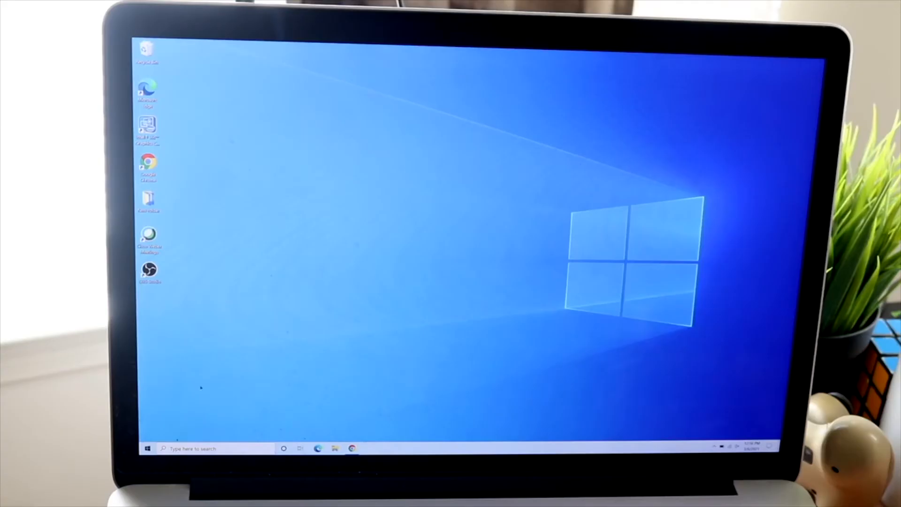
left_click(216, 449)
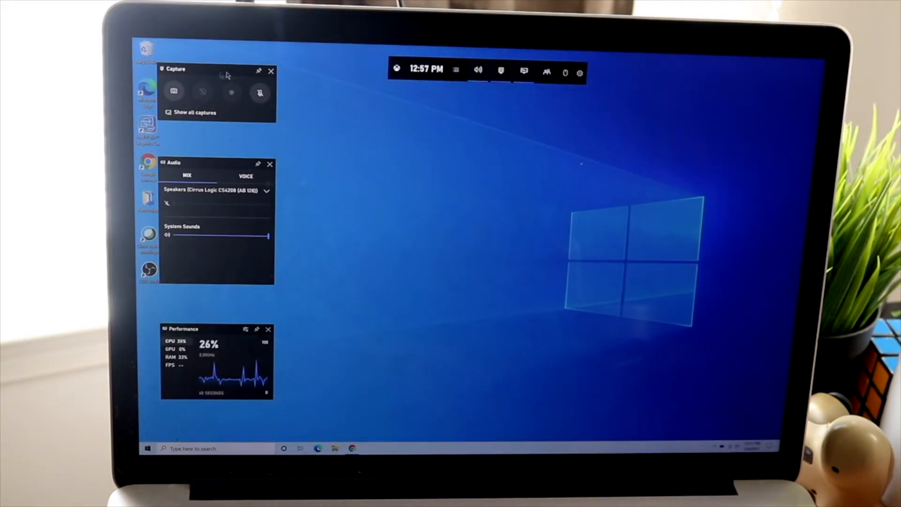
left_click(174, 93)
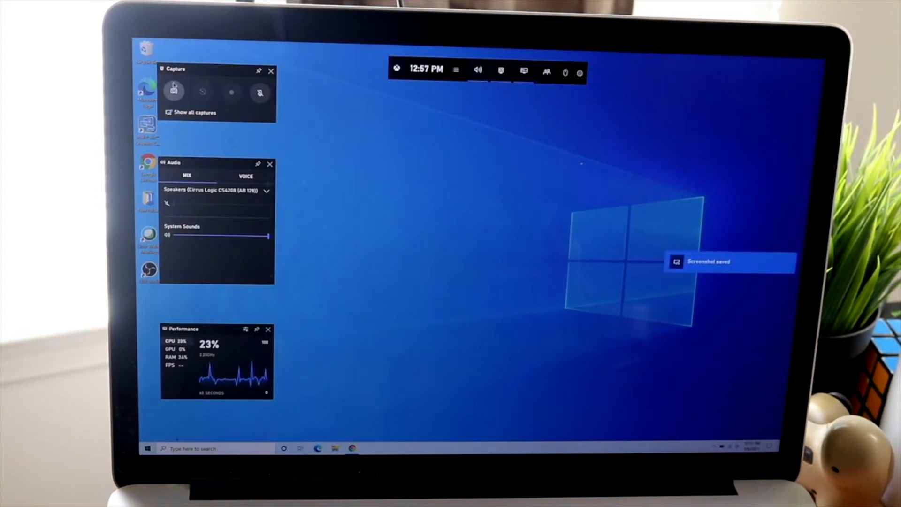
left_click(195, 112)
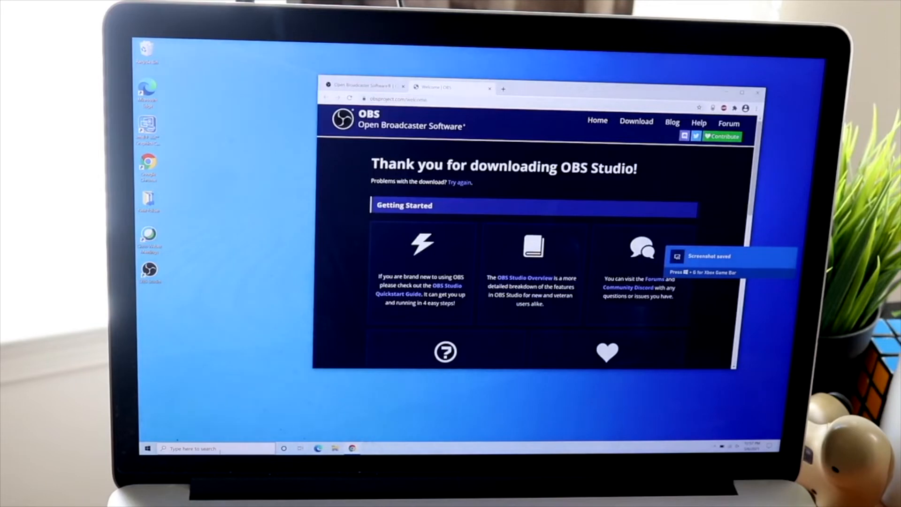
Record a clip of the OBS download page, then play it from the Captures folder
left_click(147, 448)
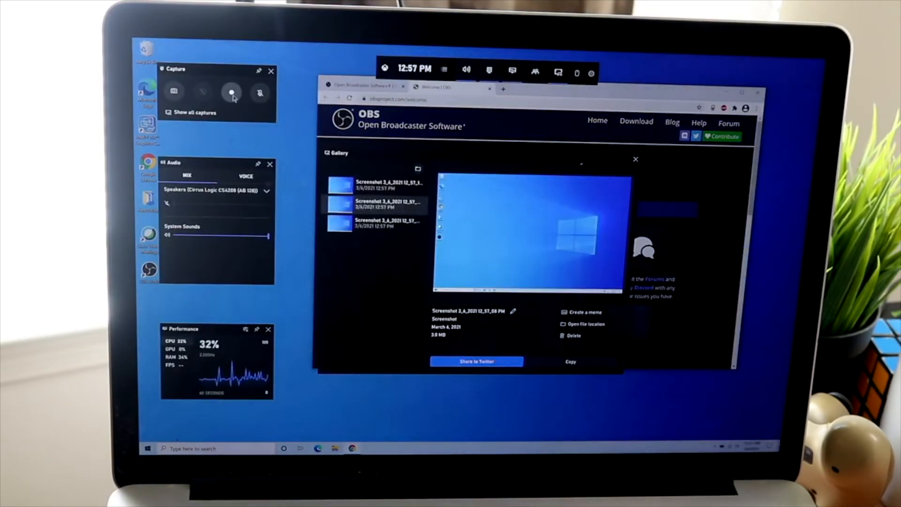
left_click(232, 92)
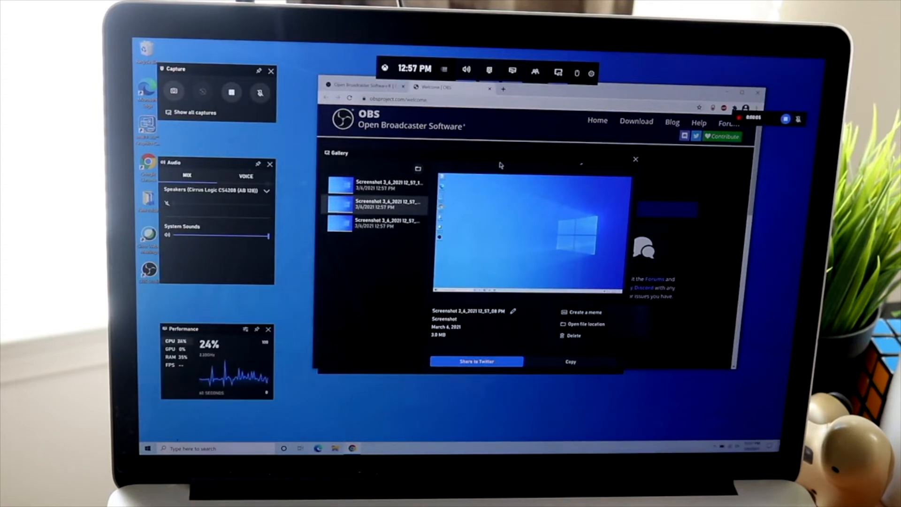
mouse_move(344, 256)
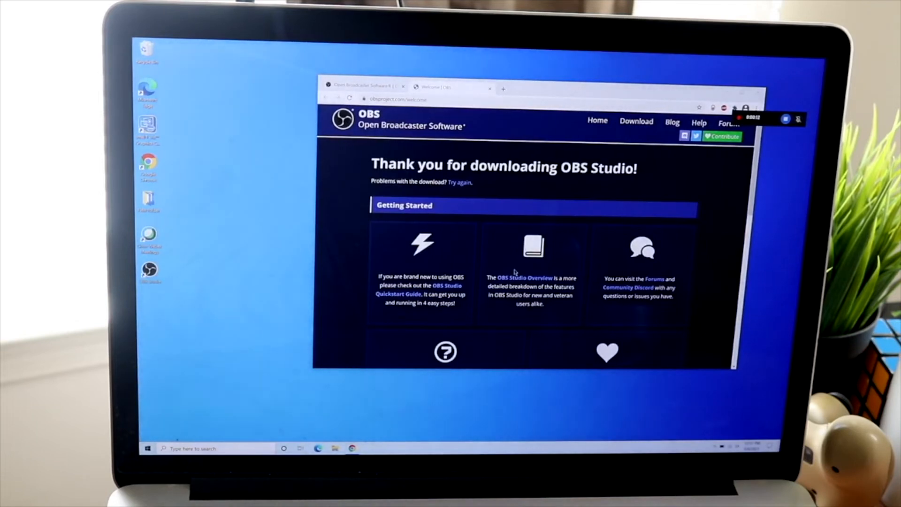
scroll("down", 3)
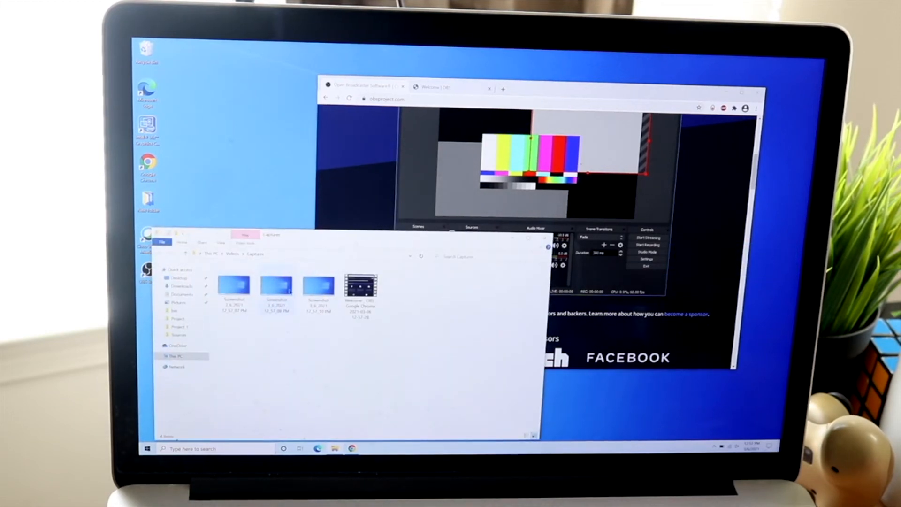
double_click(360, 288)
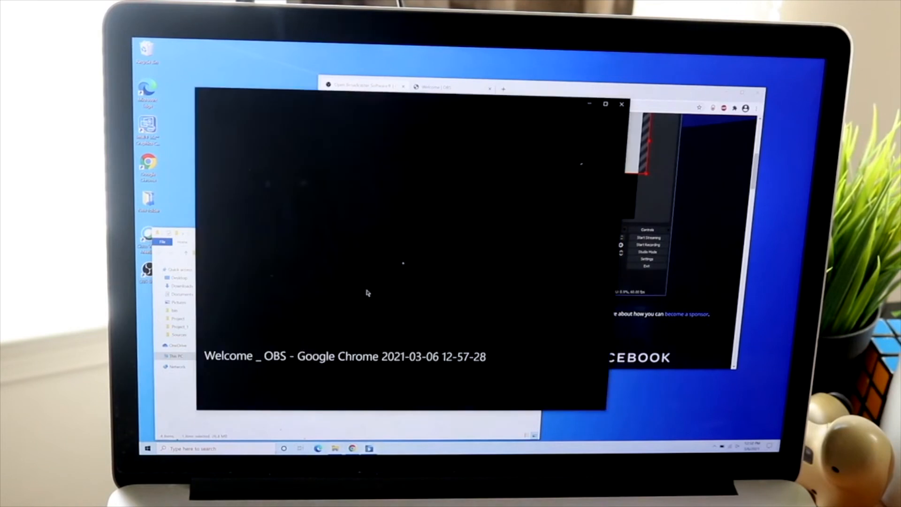